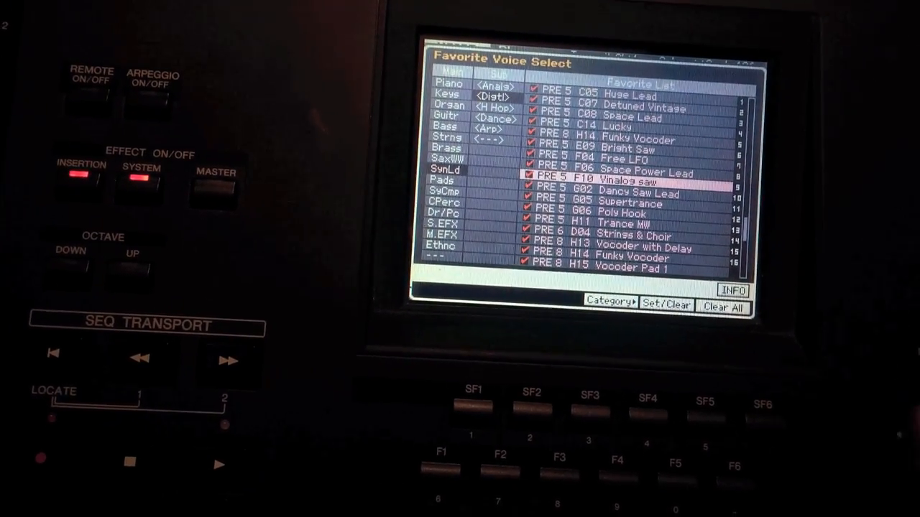
# - Leave Favorite Voice Select via F4 and return to the Sax Category Search list
pyautogui.click(608, 302)
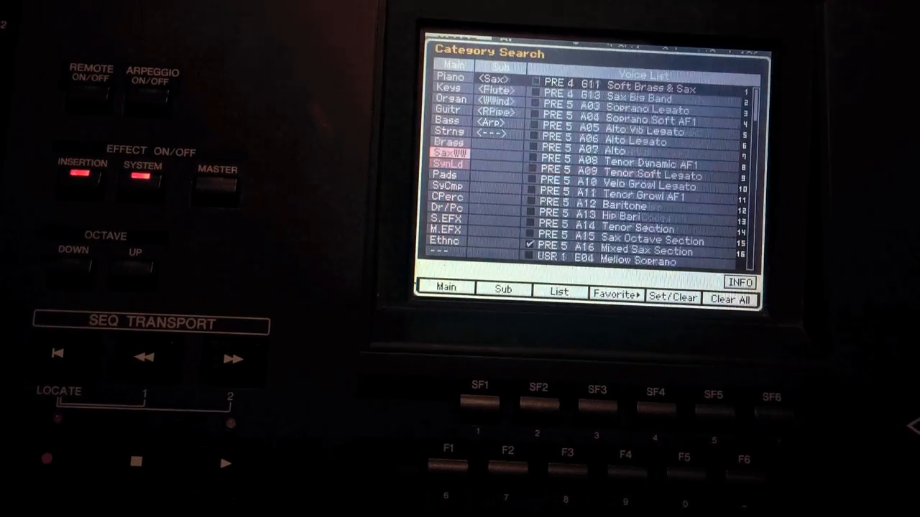